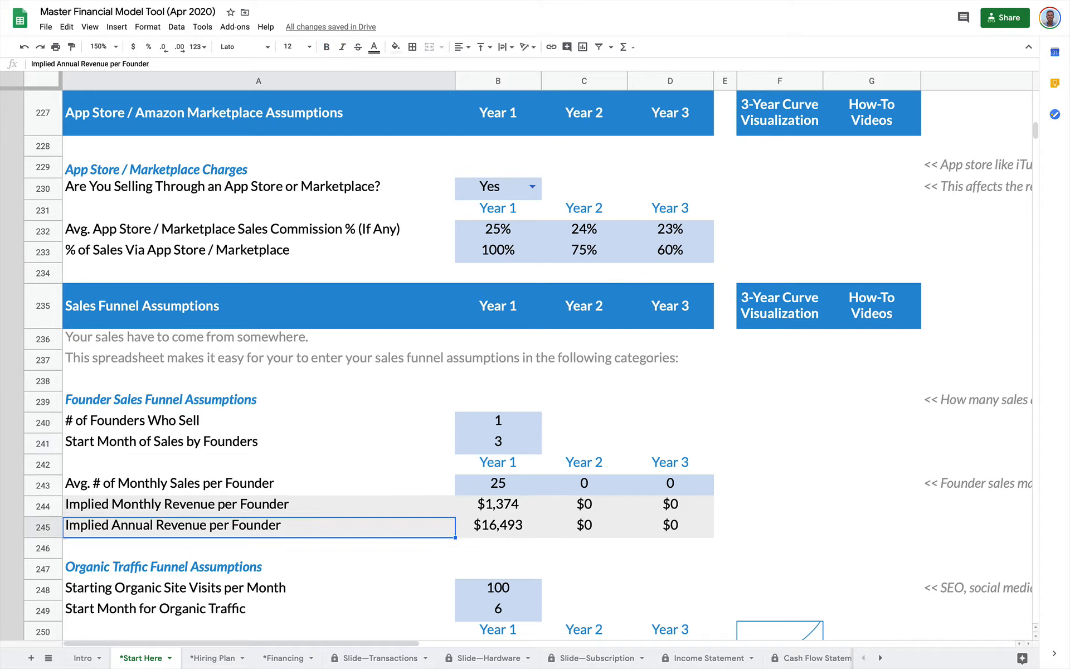
mouse_move(476, 466)
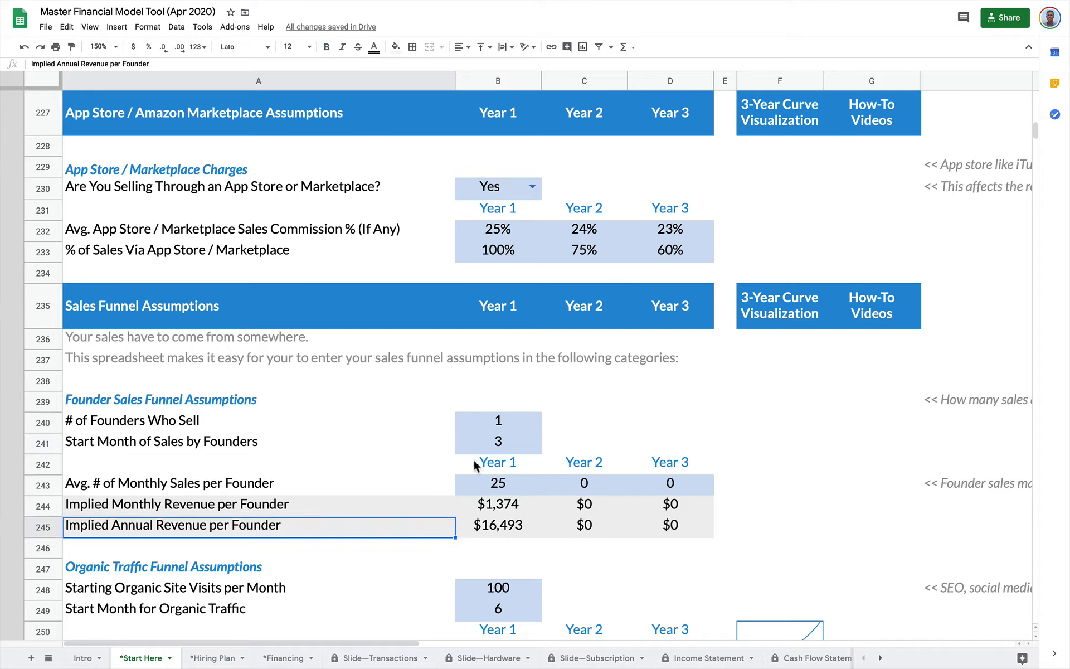
- Set Year 2 average monthly sales per founder to 15, yielding $1,013 implied monthly revenue
left_click(583, 483)
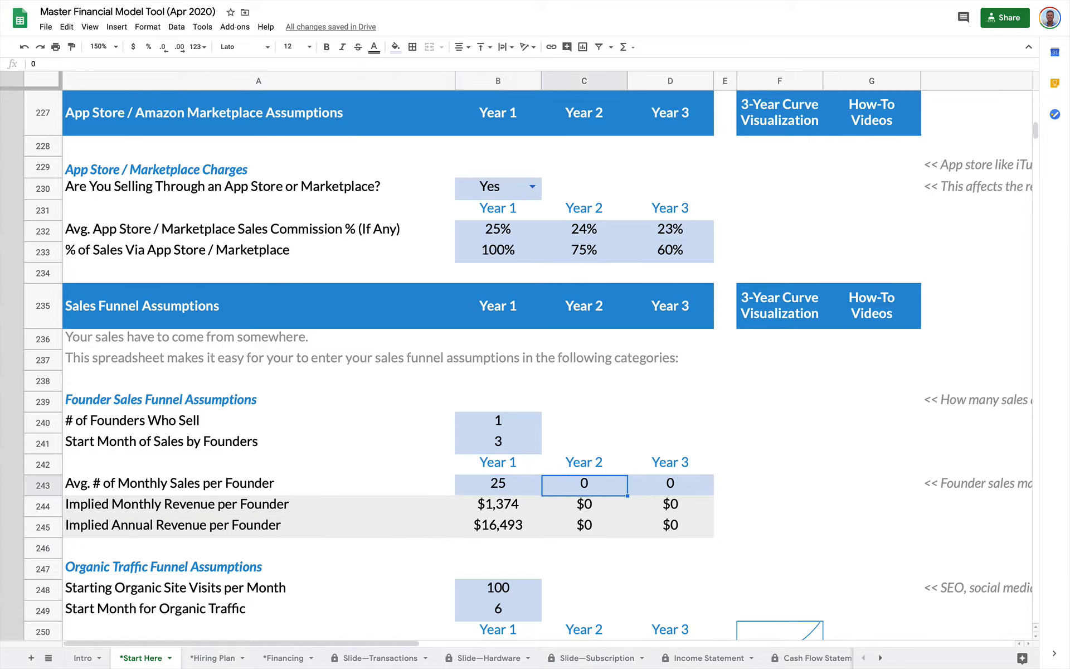
type("15")
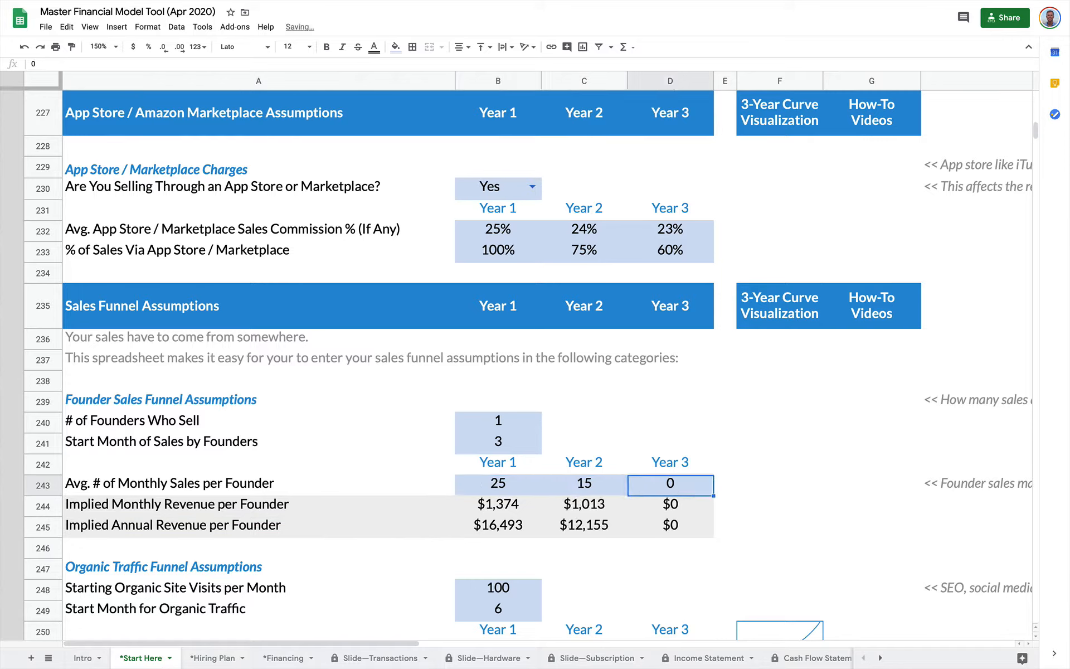
type("5")
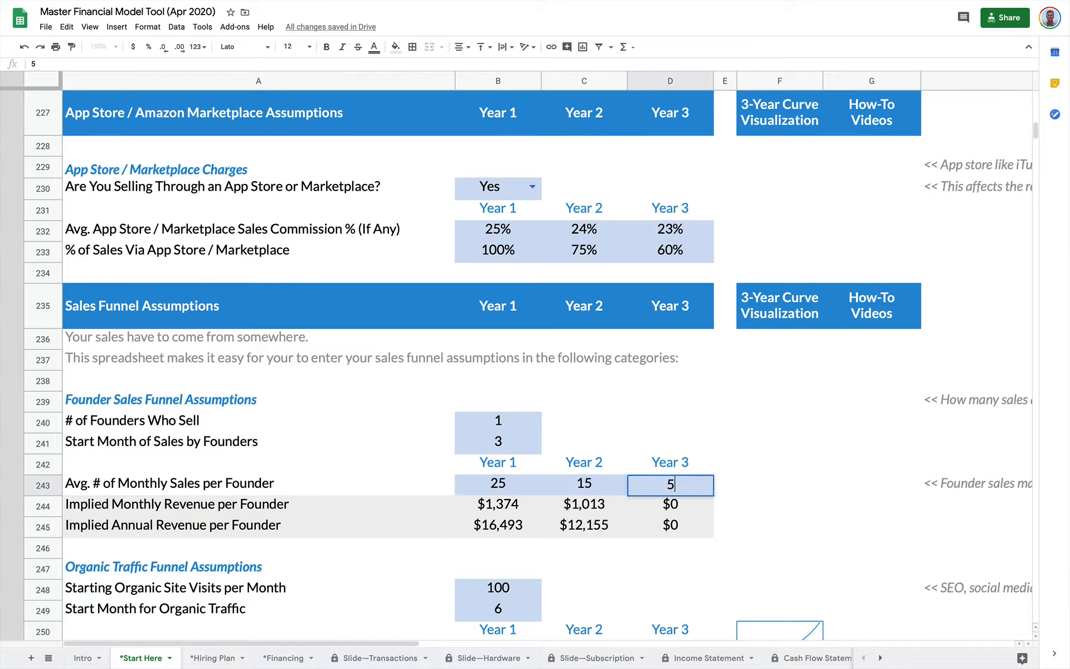
key("Return")
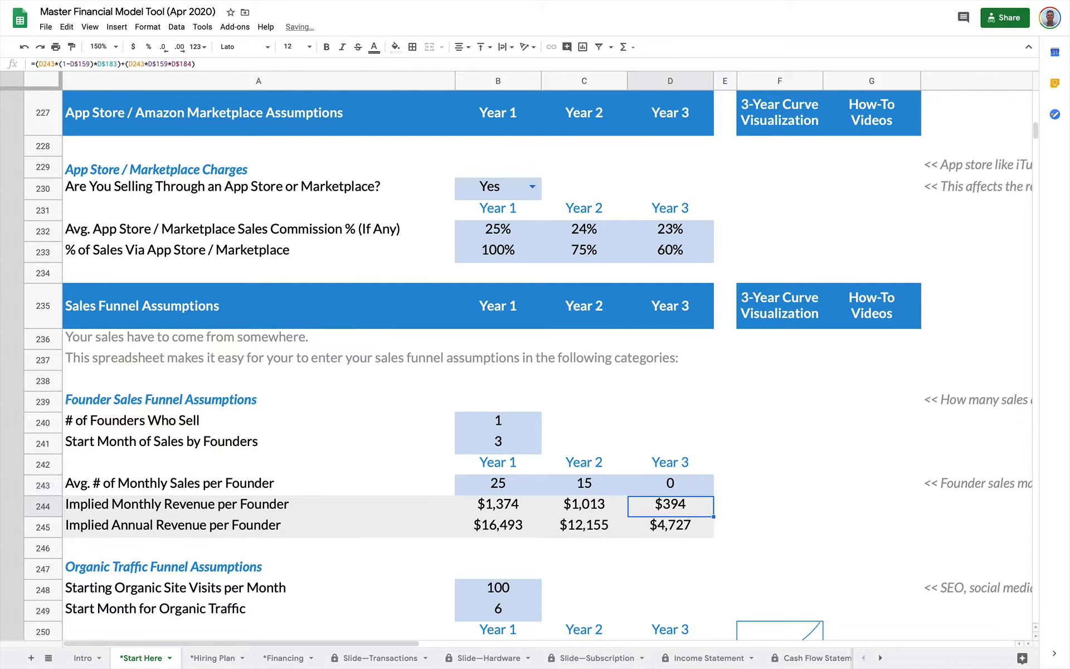
left_click(584, 505)
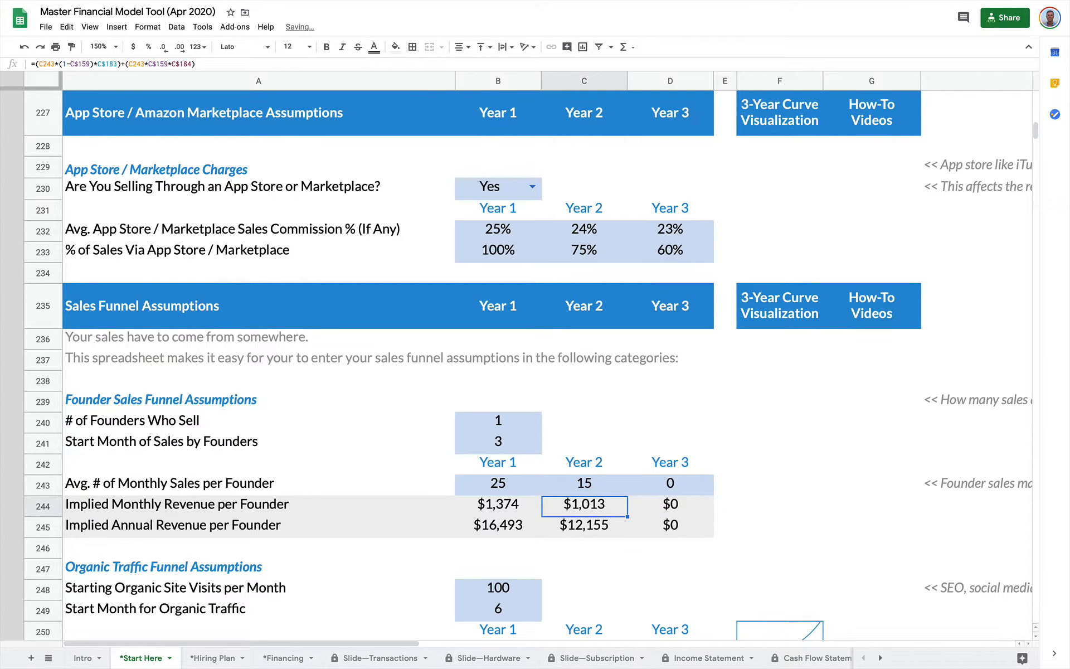
scroll("down", 3)
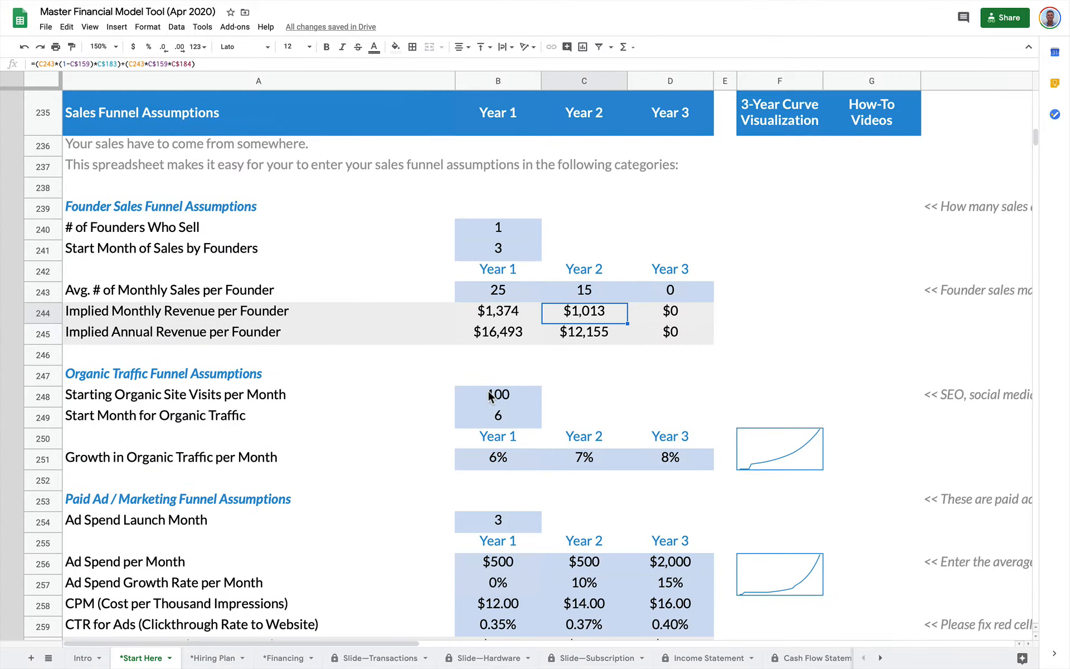
left_click(498, 395)
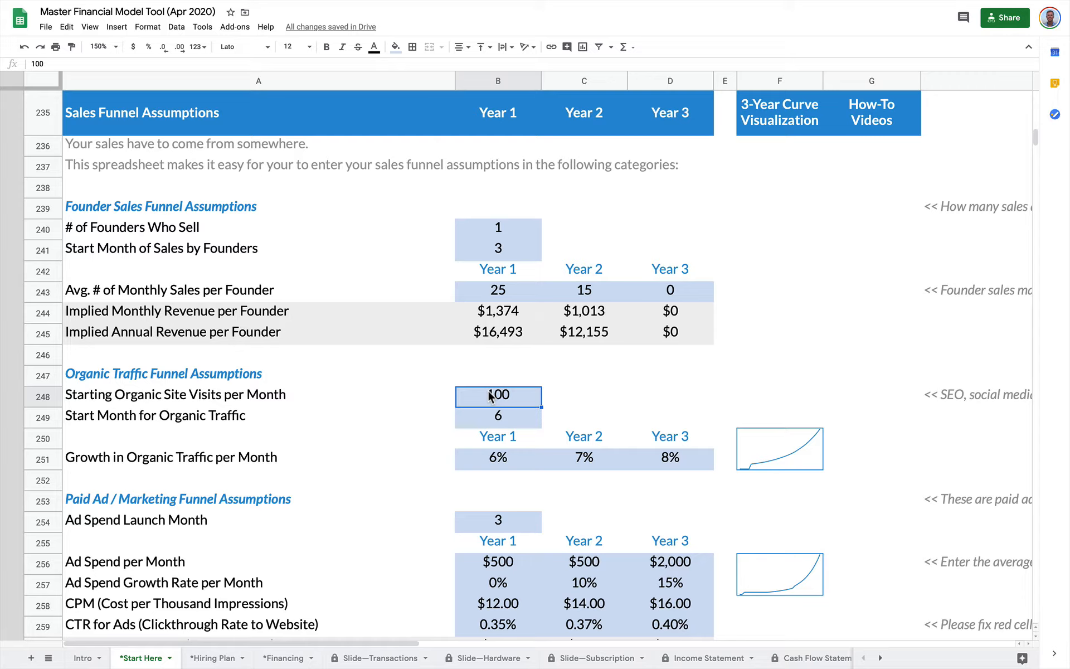
left_click(498, 481)
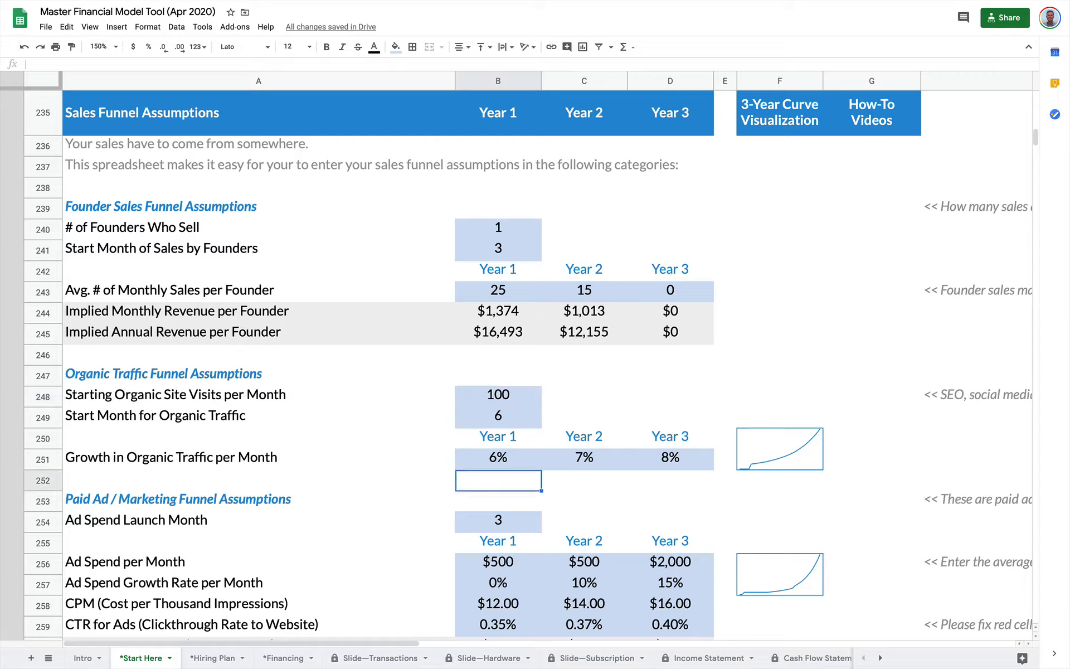
scroll("down", 3)
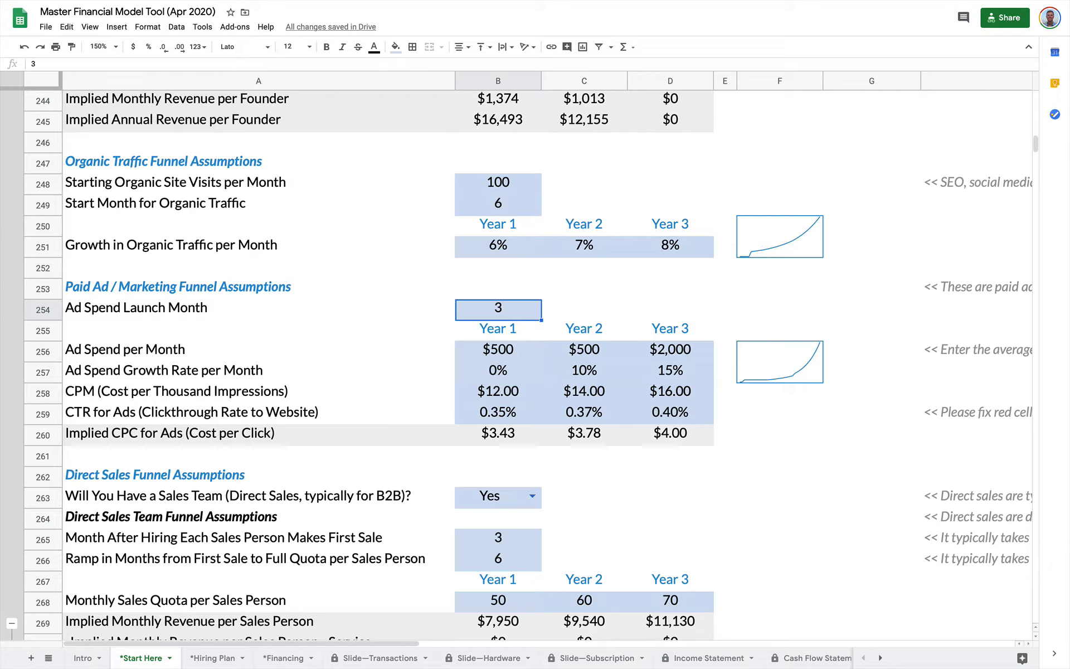
scroll("down", 3)
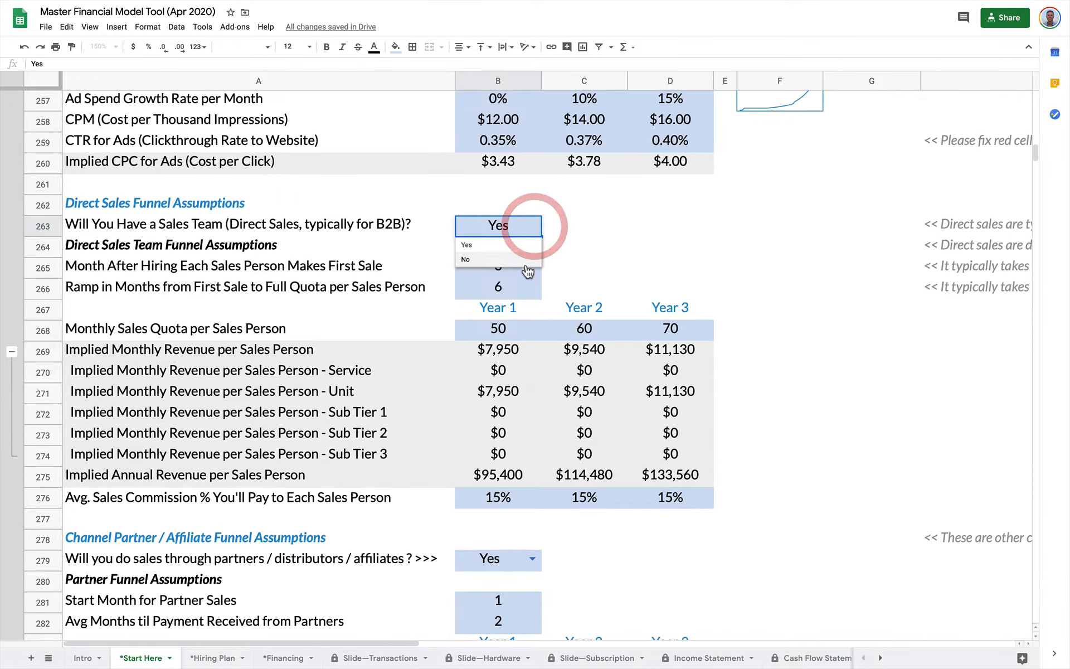
left_click(466, 259)
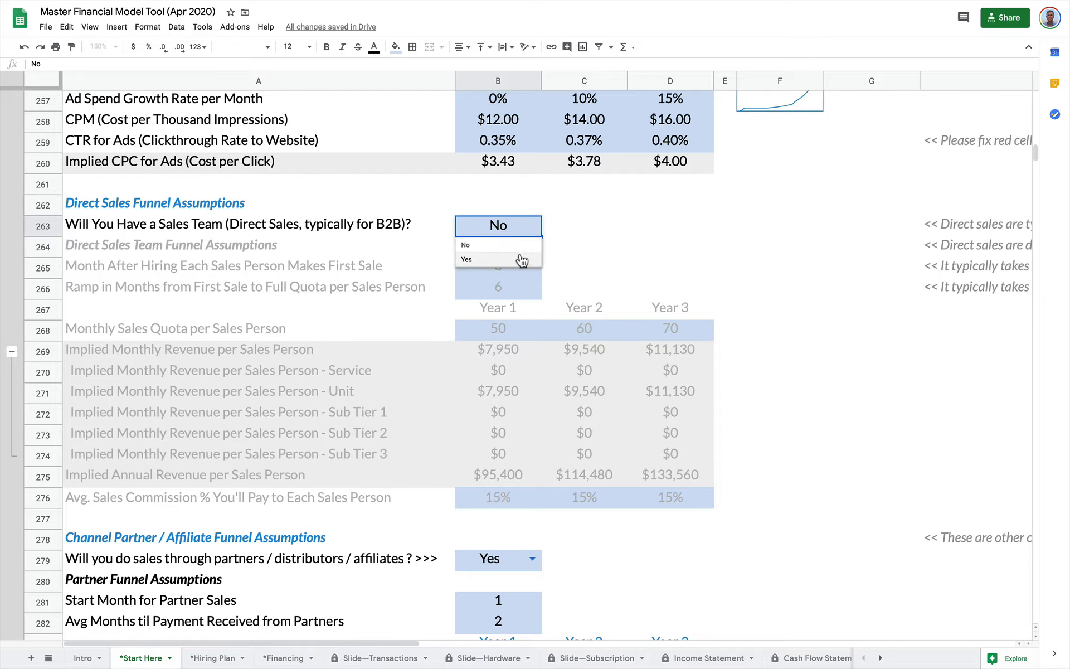
left_click(467, 259)
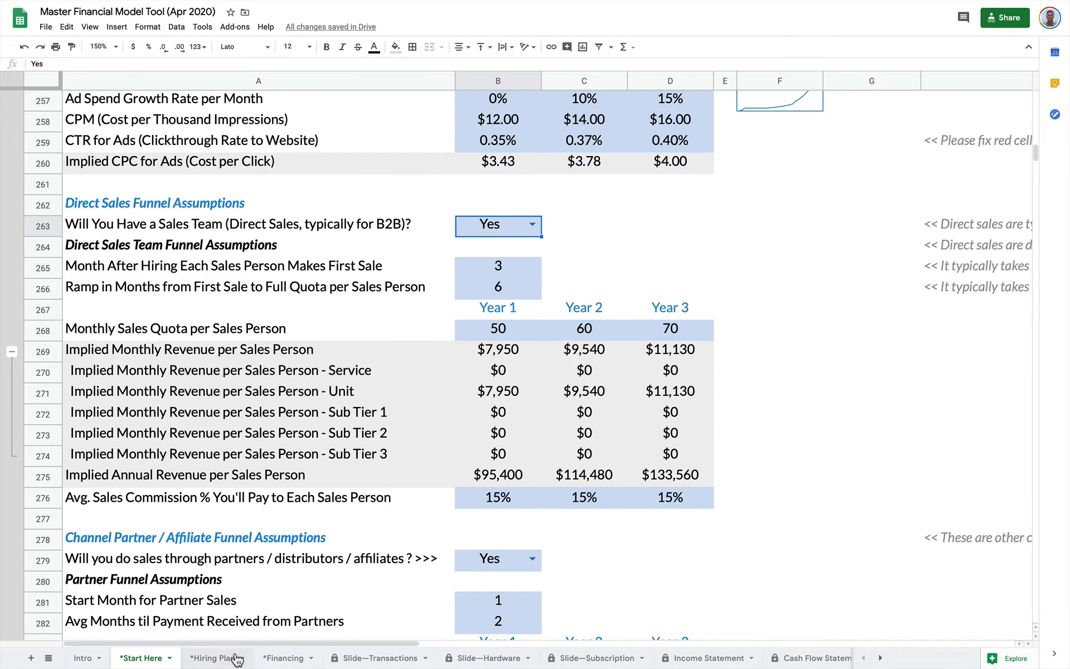
left_click(213, 658)
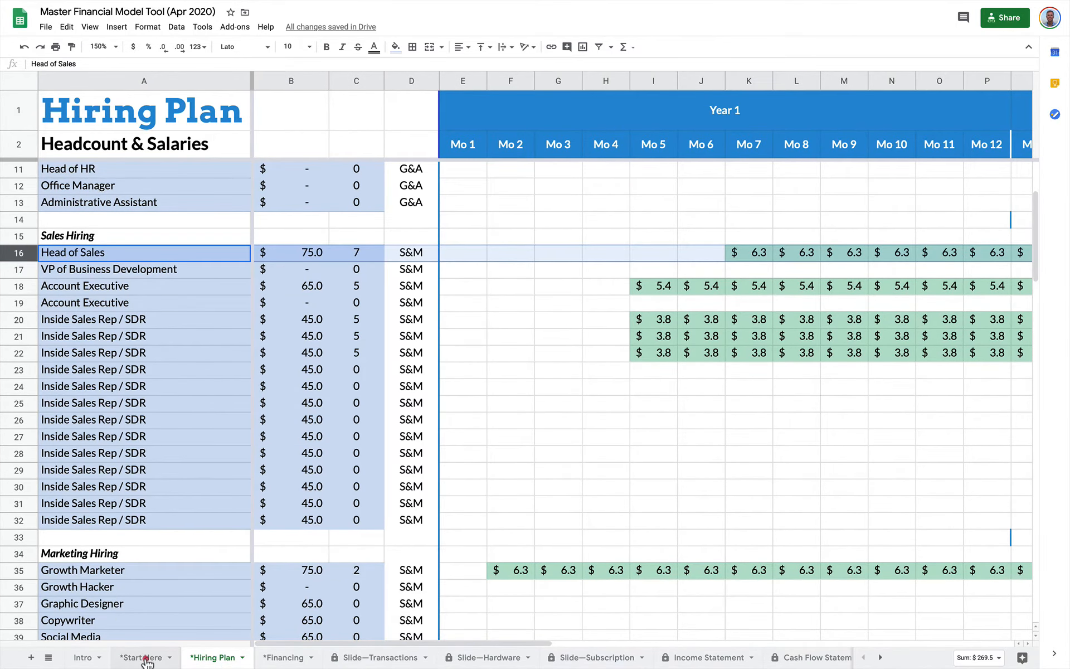
left_click(141, 658)
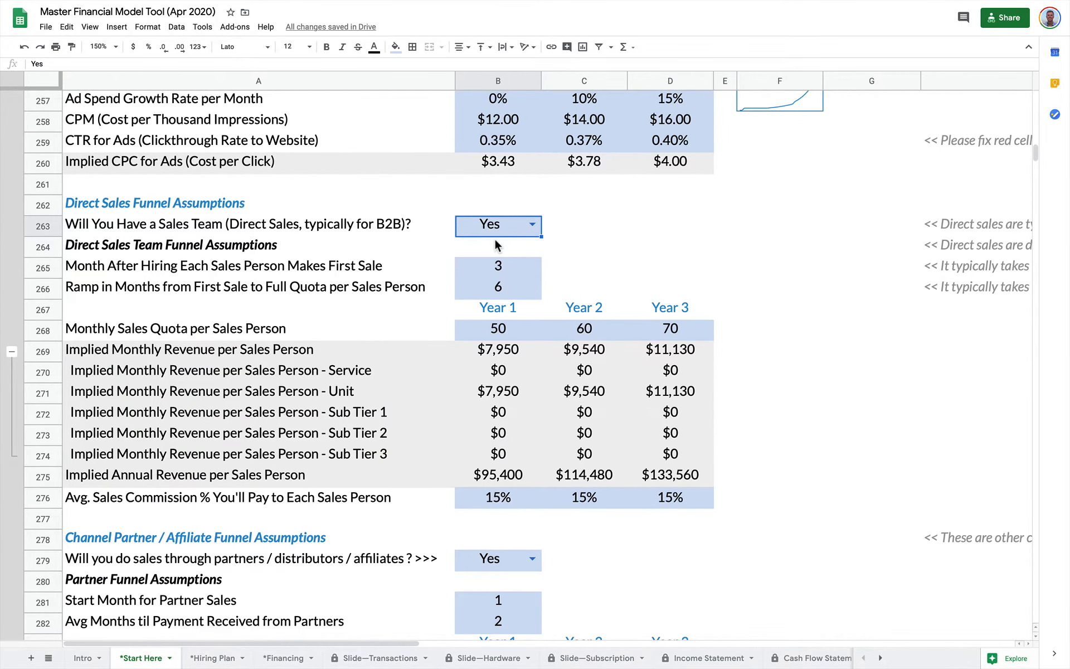
scroll("down", 3)
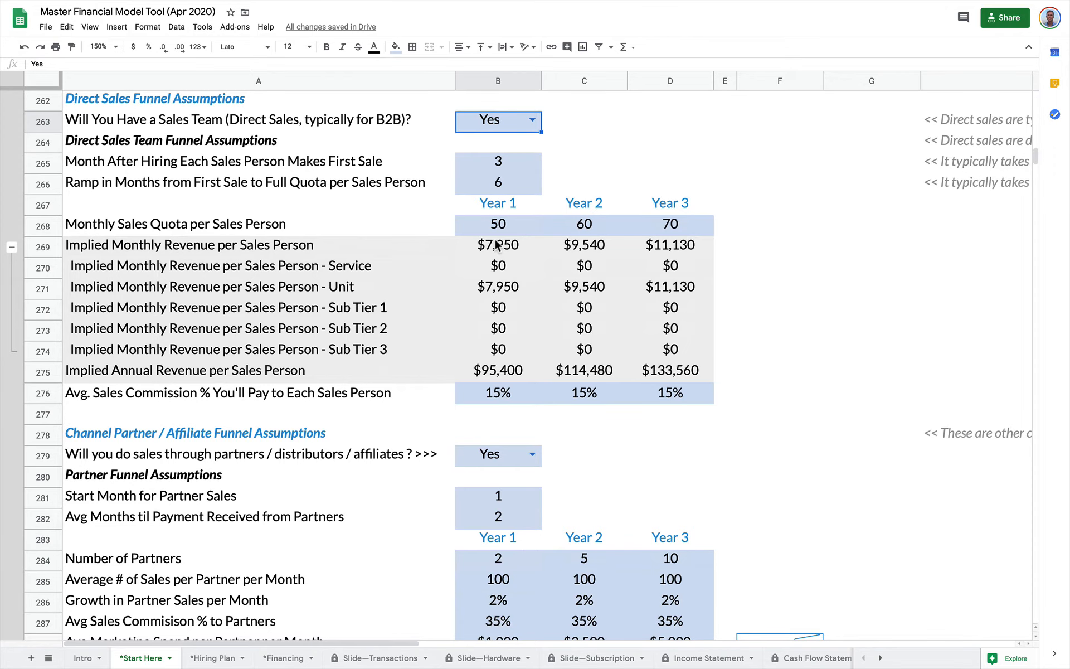
scroll("down", 3)
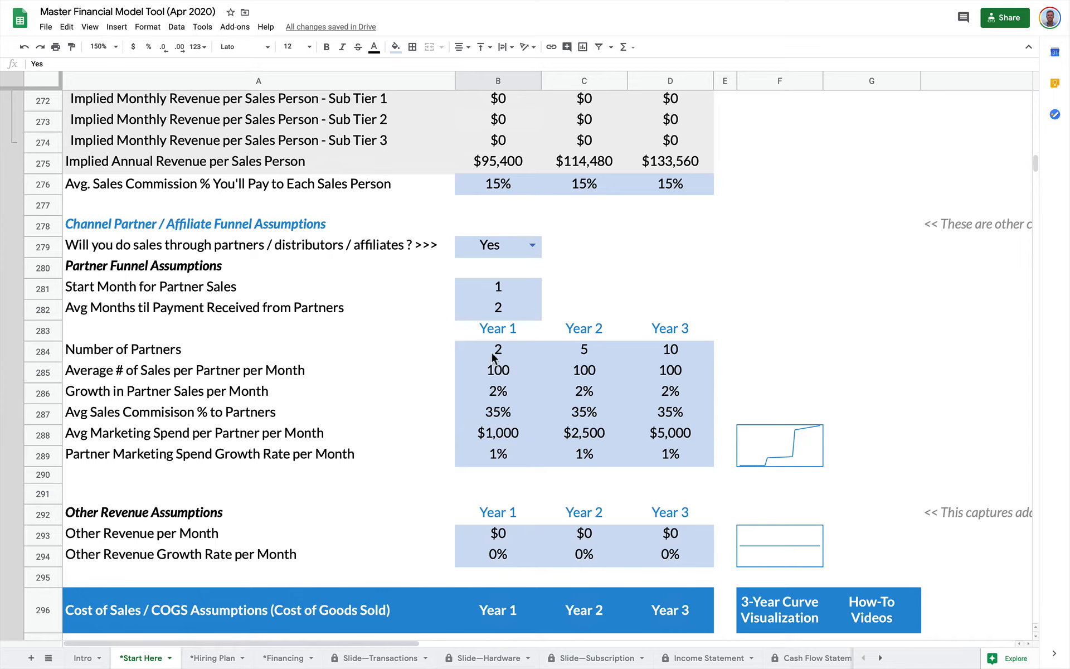
left_click(497, 349)
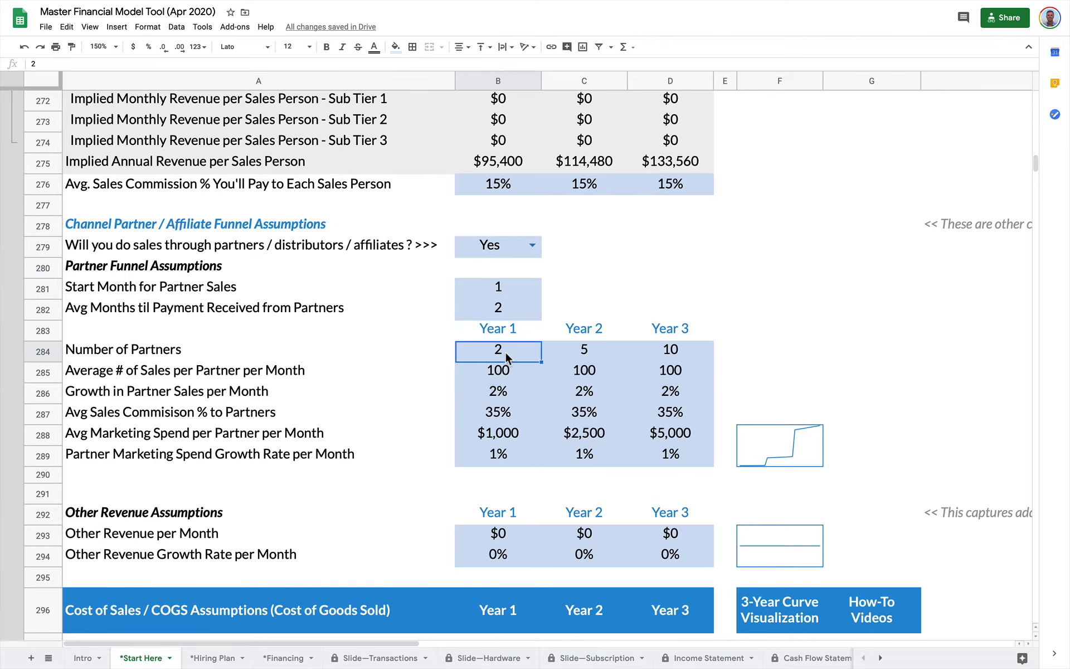
scroll("up", 3)
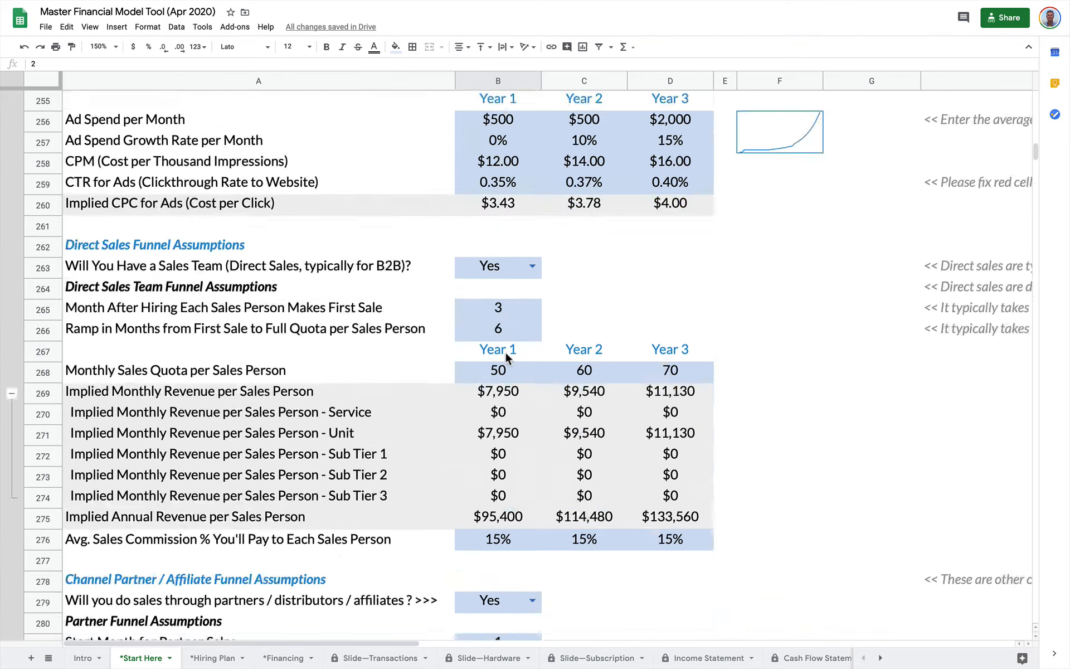
scroll("up", 3)
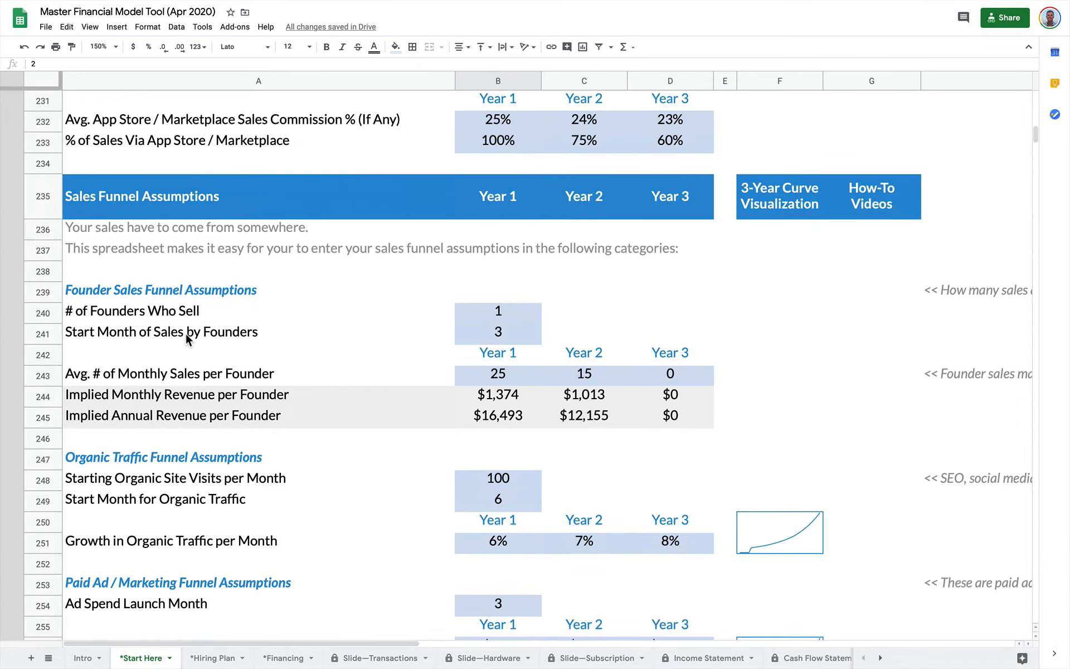
scroll("down", 3)
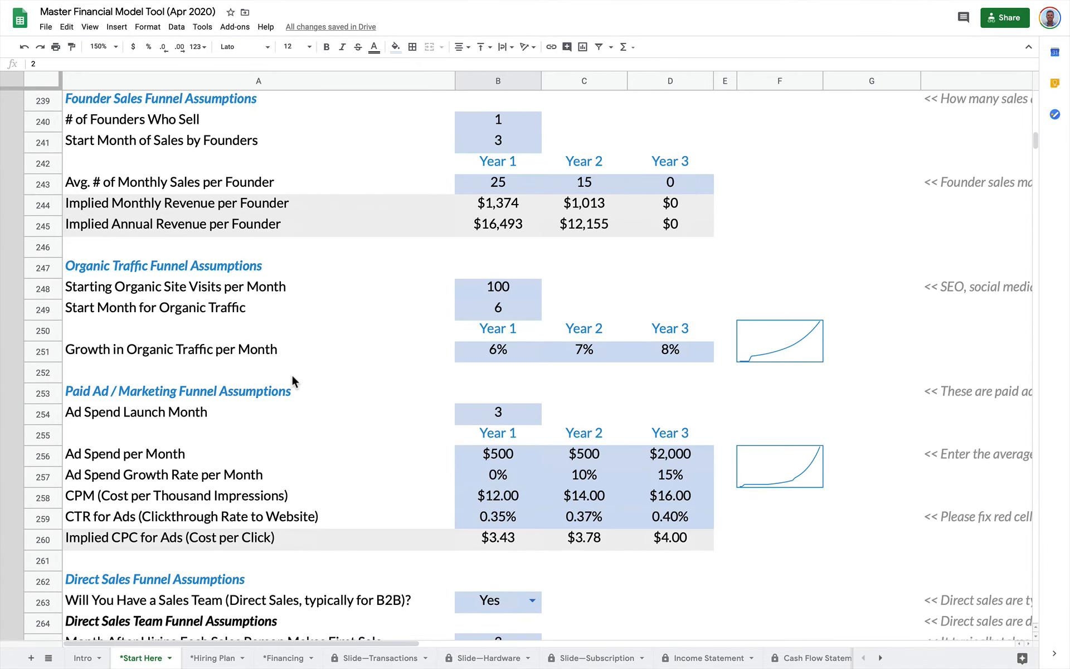
scroll("down", 3)
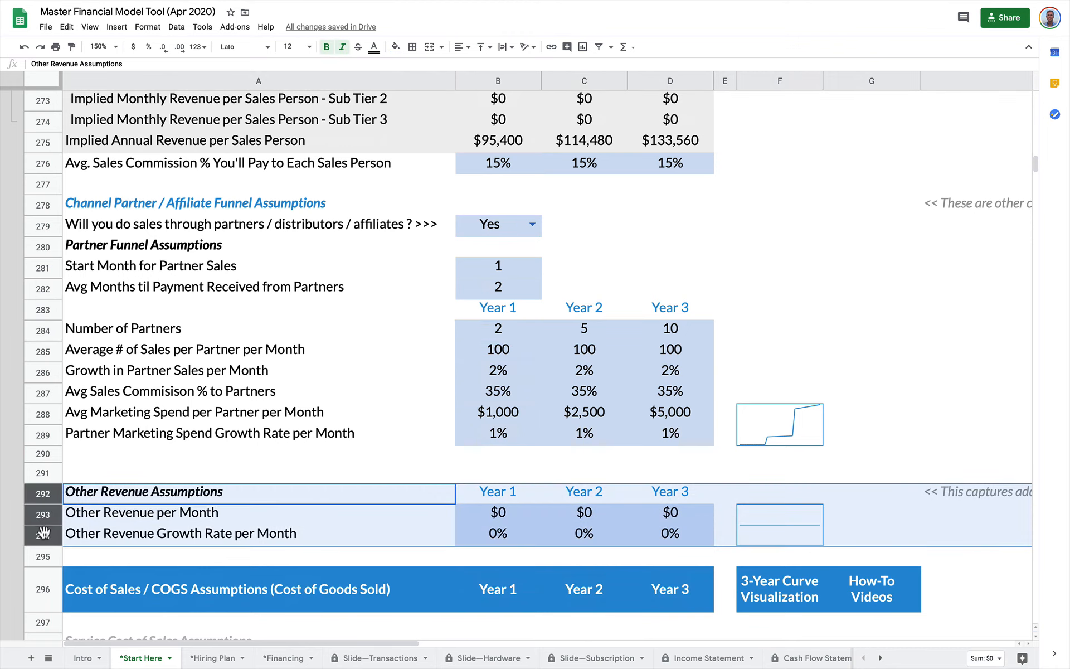
mouse_move(516, 519)
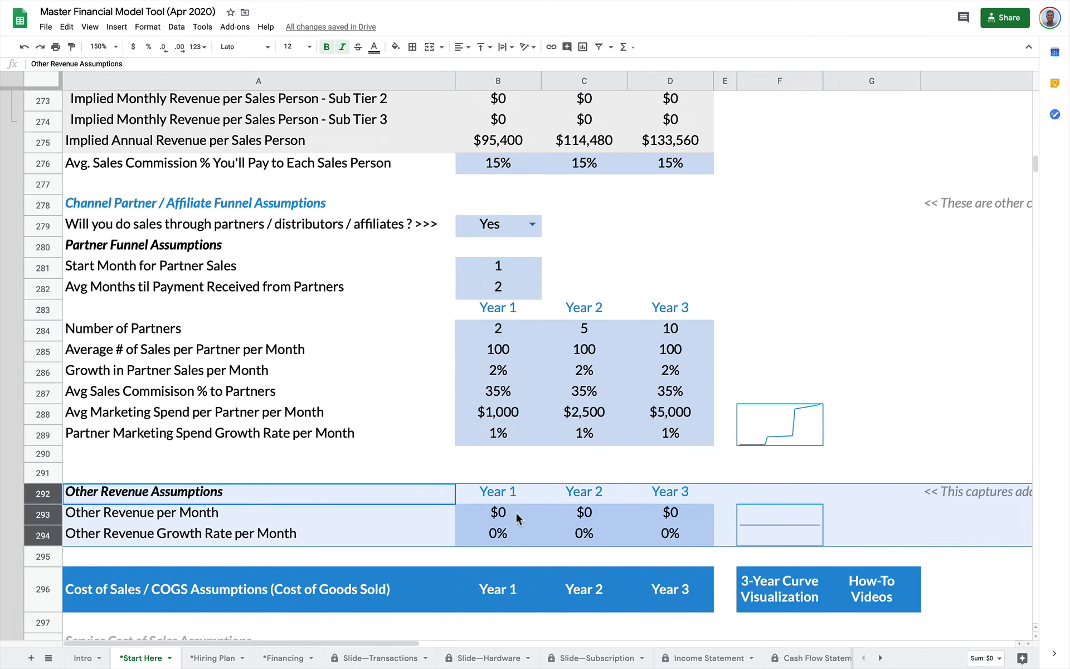
left_click(497, 513)
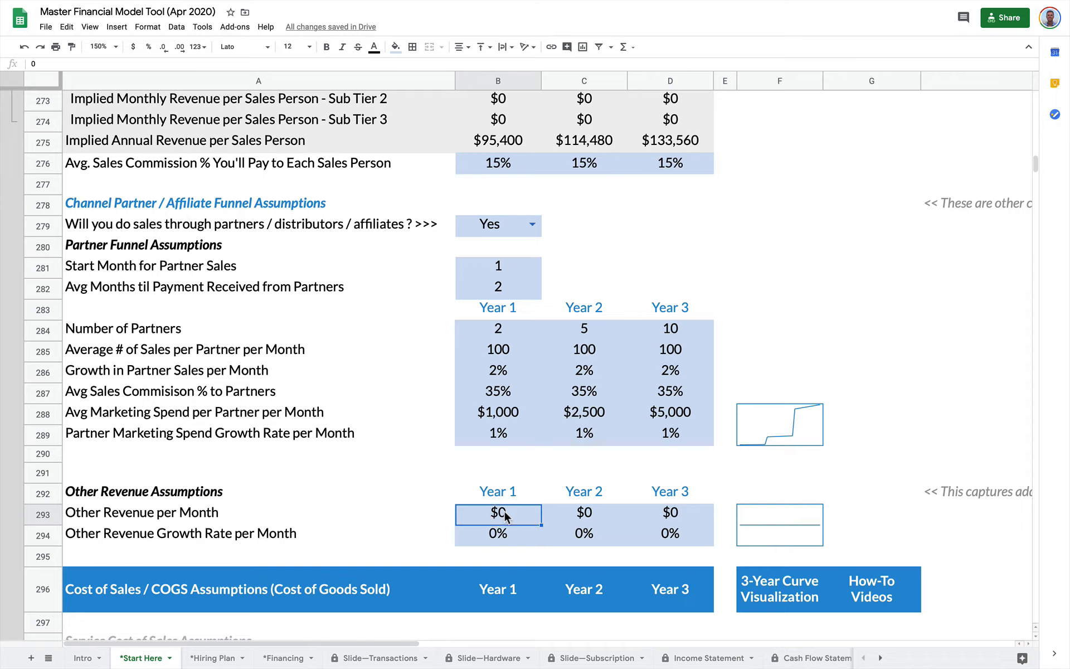